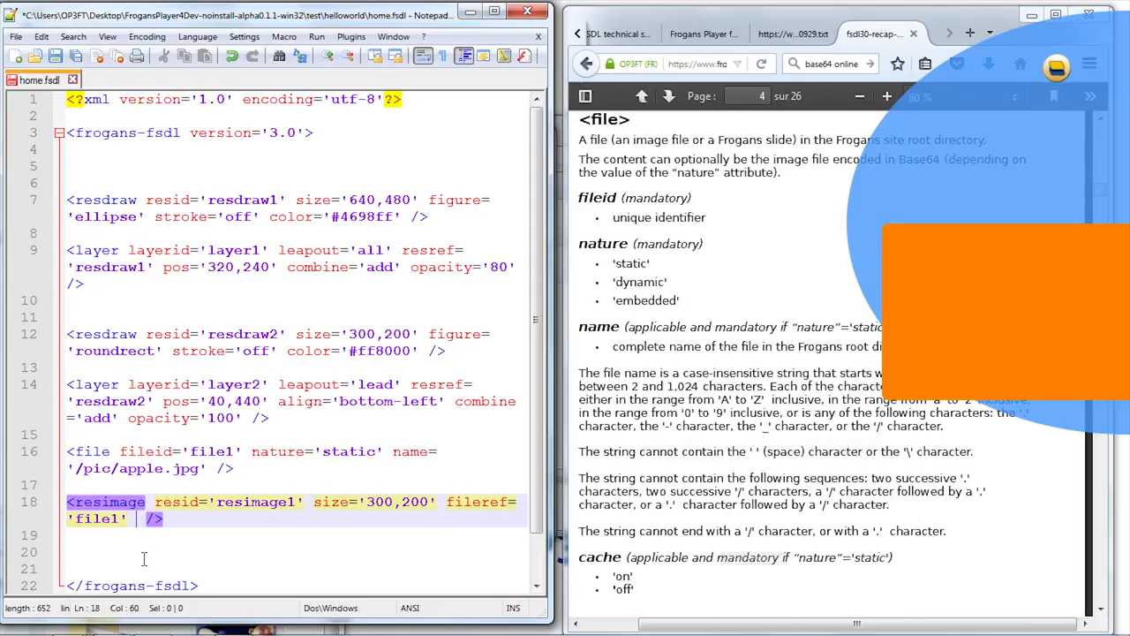
- Type cache='' after fileref='file1', undo it, then type cache before the resimage closing />
type("cache=''")
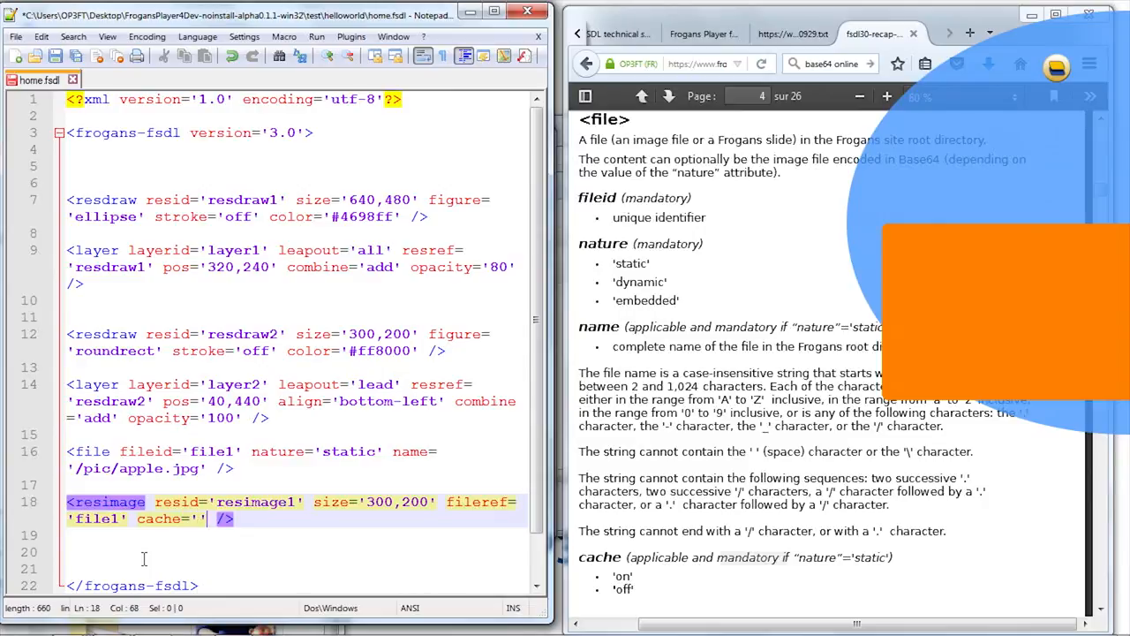
key("Left")
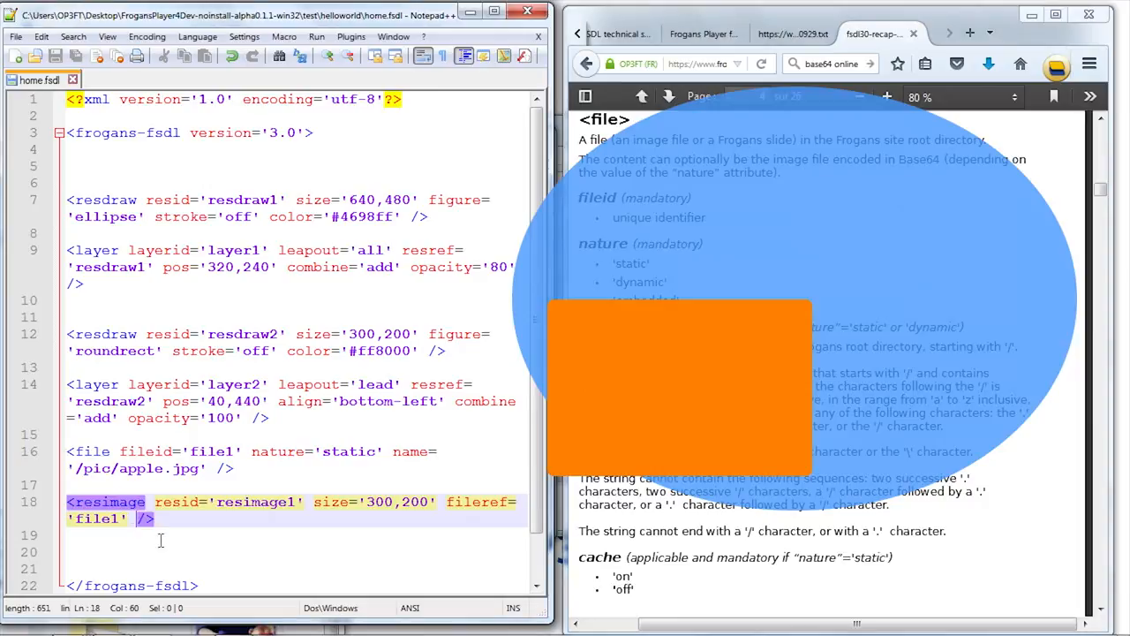
type("cache")
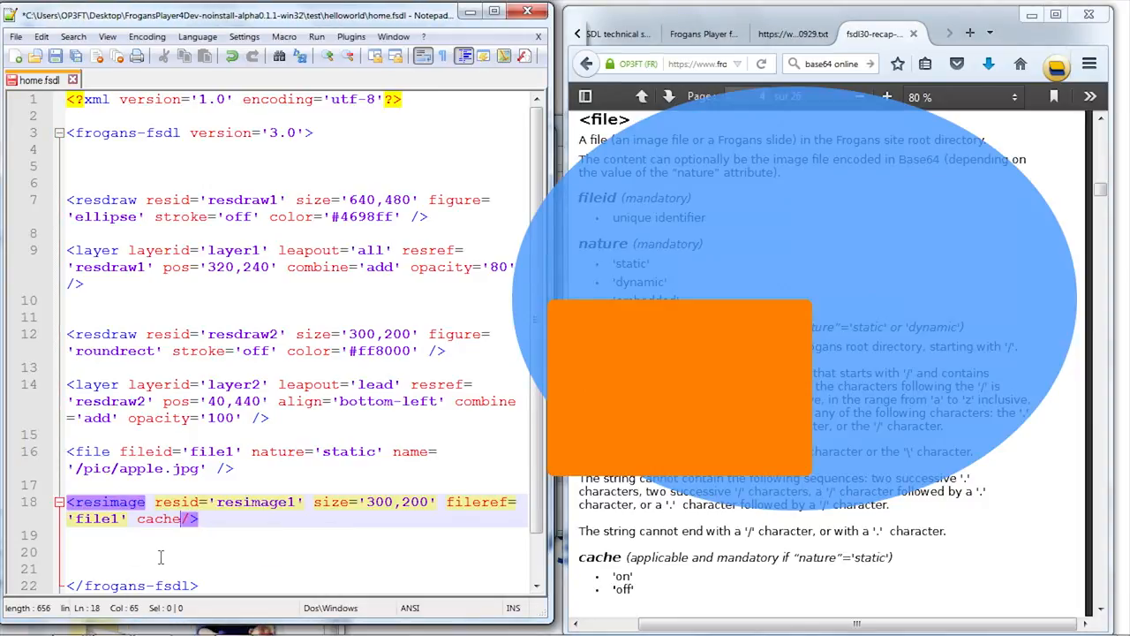